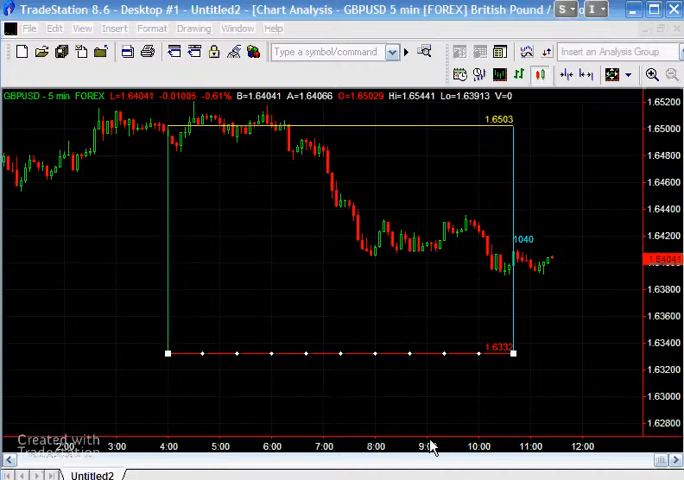
mouse_move(293, 237)
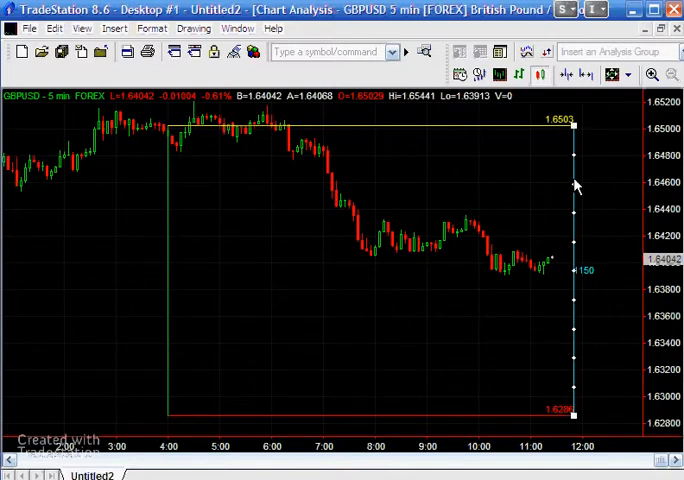
mouse_move(562, 187)
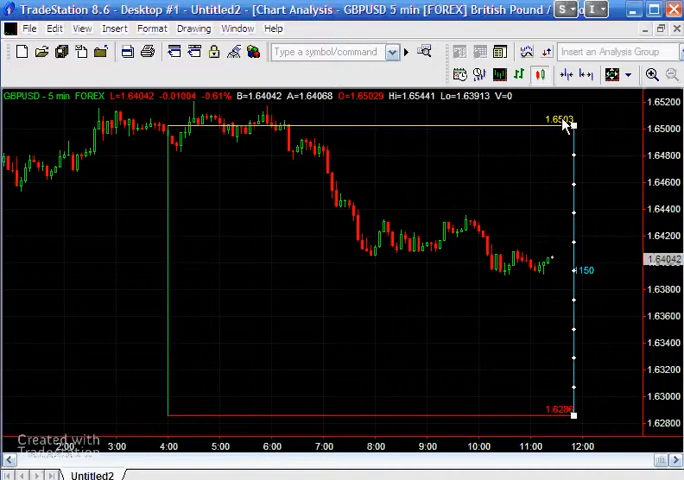
mouse_move(557, 155)
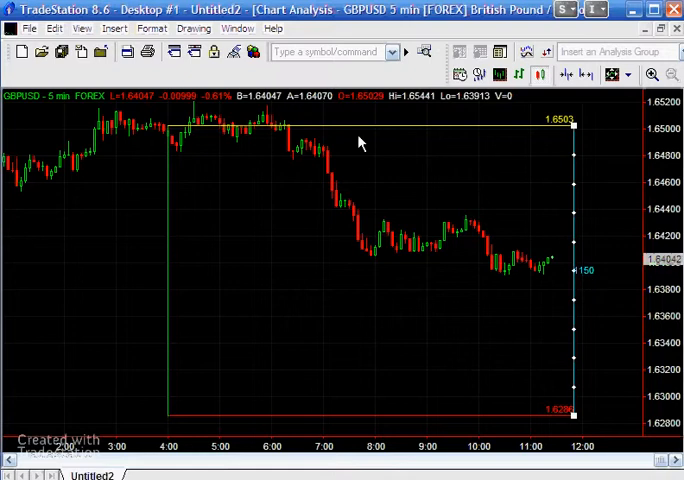
mouse_move(349, 130)
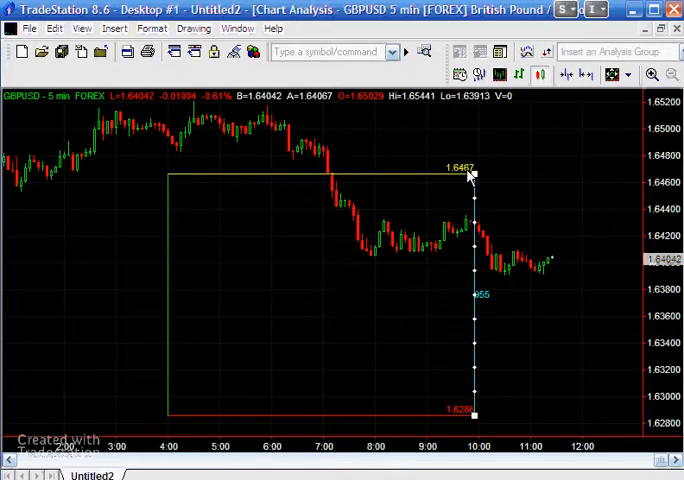
mouse_move(518, 317)
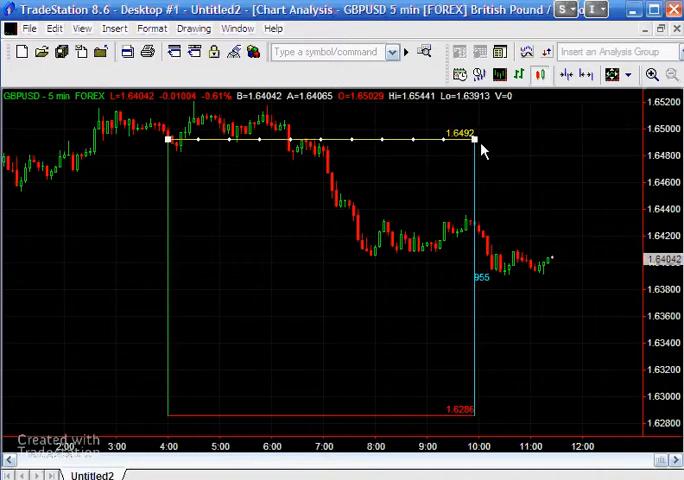
mouse_move(500, 287)
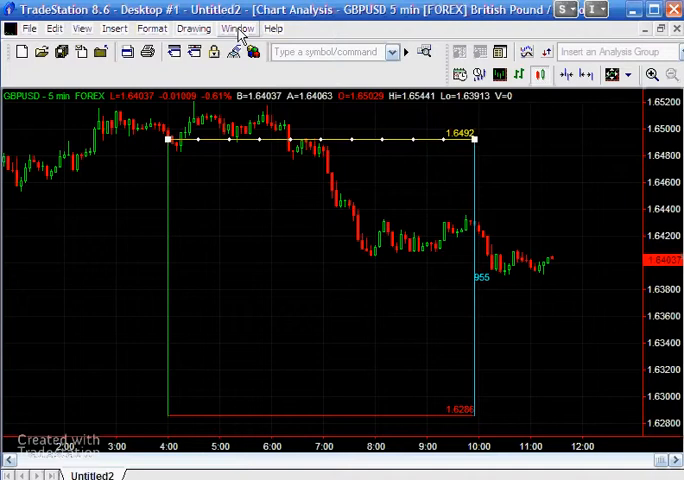
Bring up the _LineTutorial1.2 code and scroll to the Once Begin block drawing lines and texts.
left_click(237, 27)
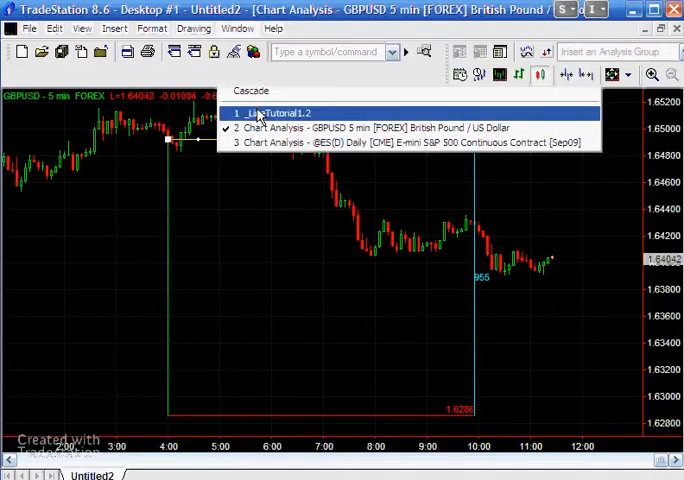
left_click(280, 112)
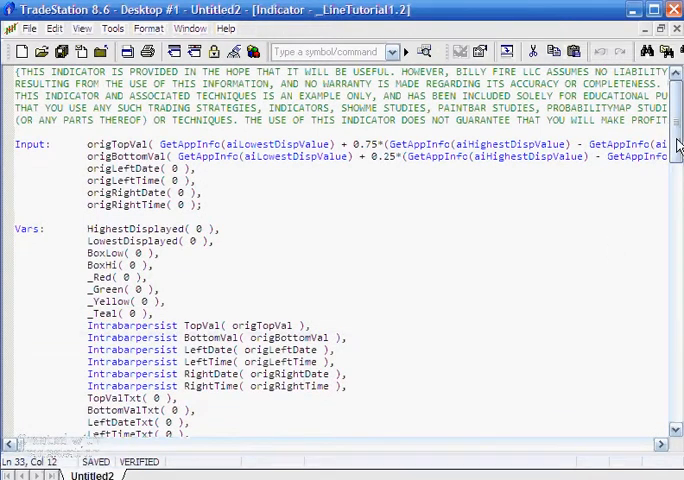
scroll("down", 3)
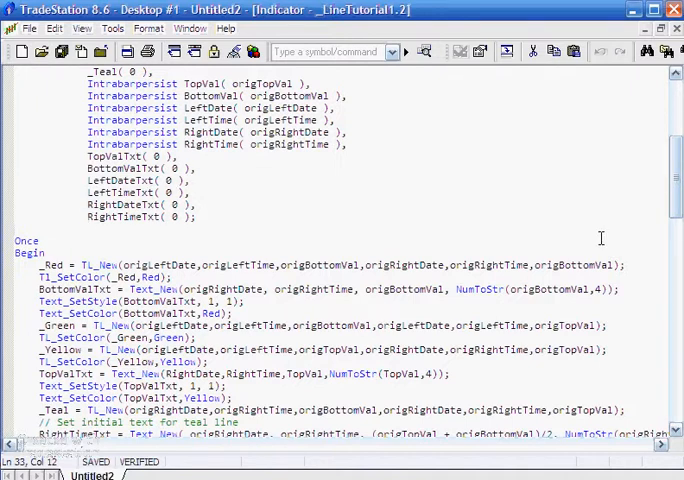
scroll("down", 3)
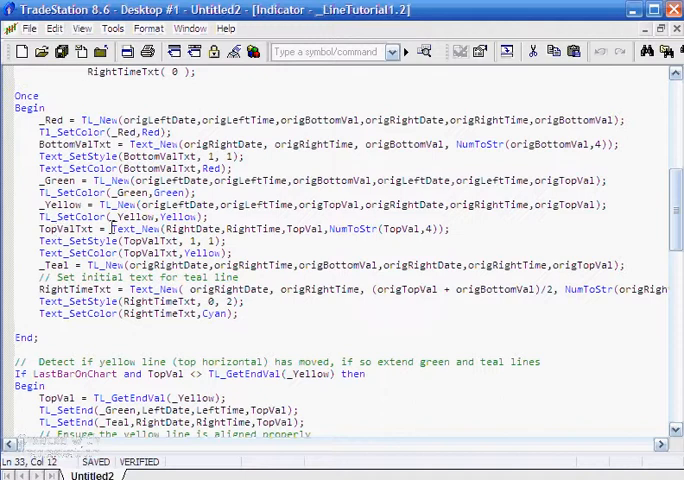
mouse_move(338, 236)
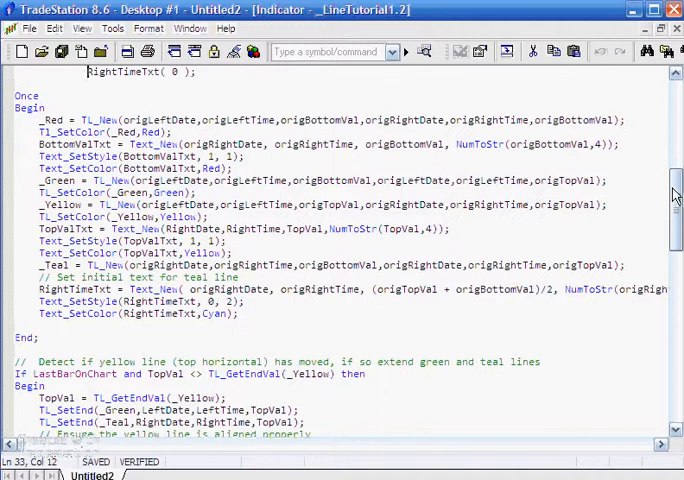
scroll("down", 3)
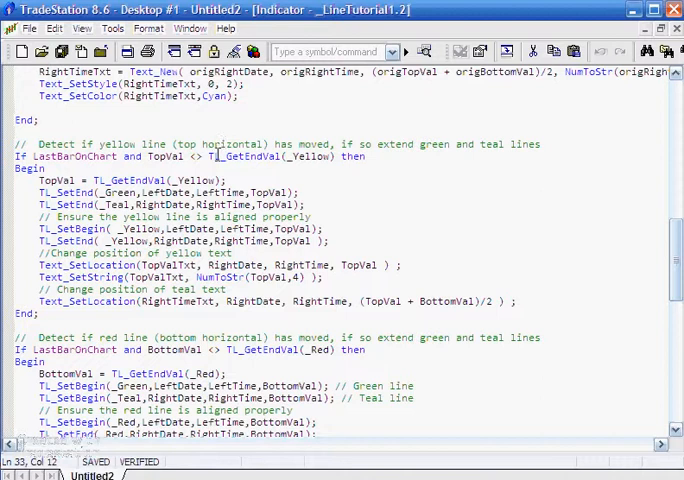
mouse_move(165, 265)
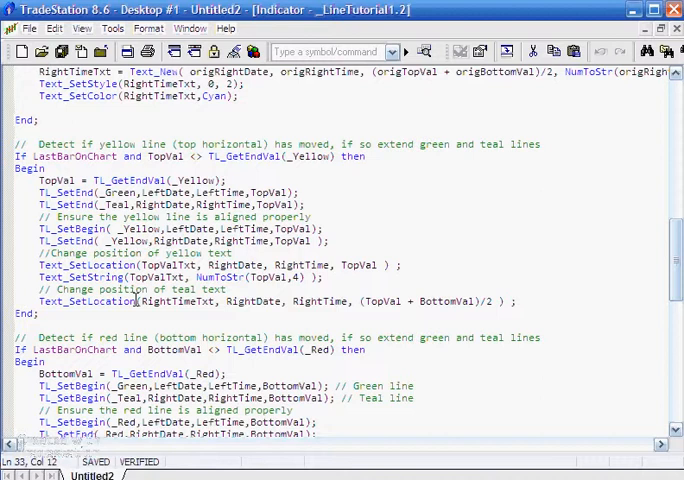
left_click(190, 28)
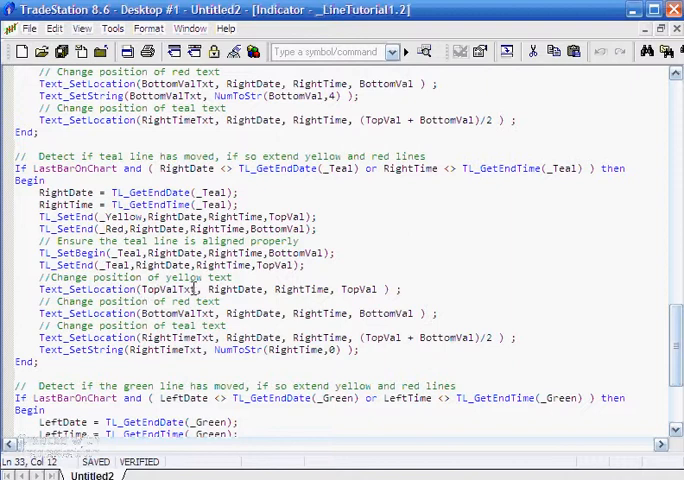
mouse_move(237, 289)
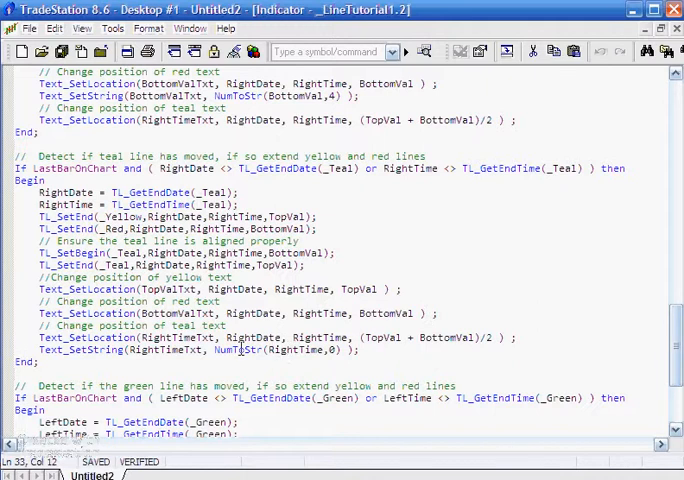
left_click(189, 28)
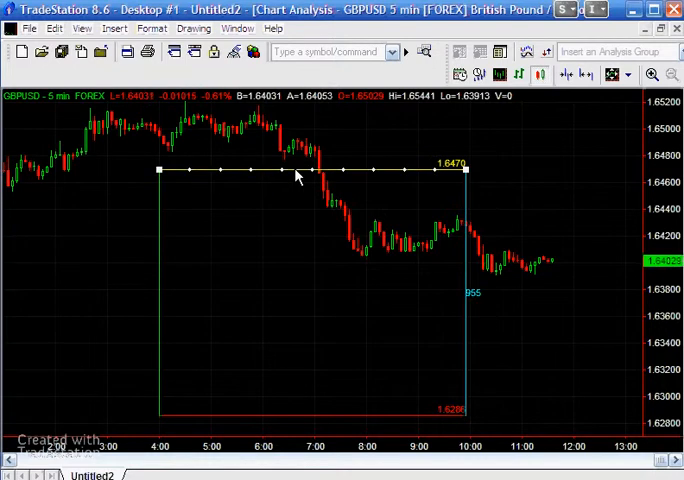
left_click(237, 28)
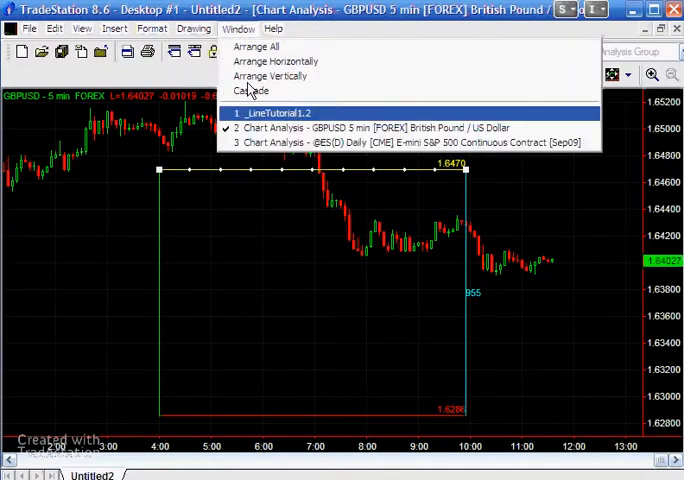
left_click(273, 112)
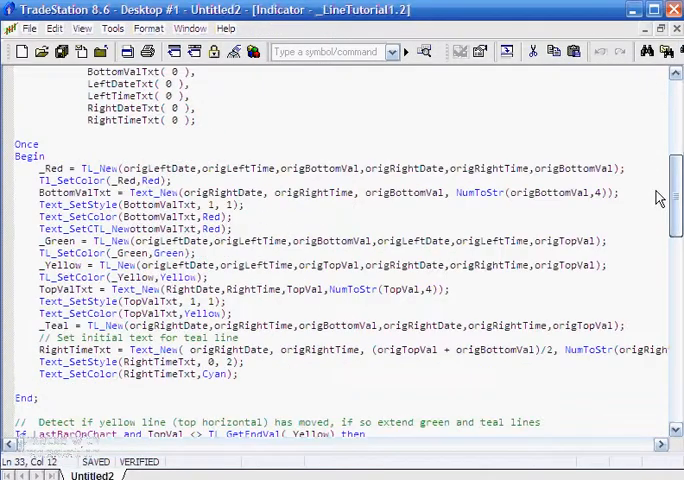
scroll("down", 3)
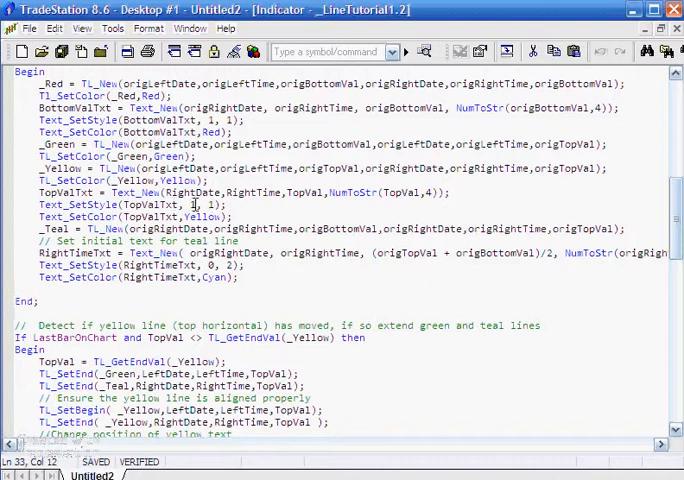
left_click(189, 28)
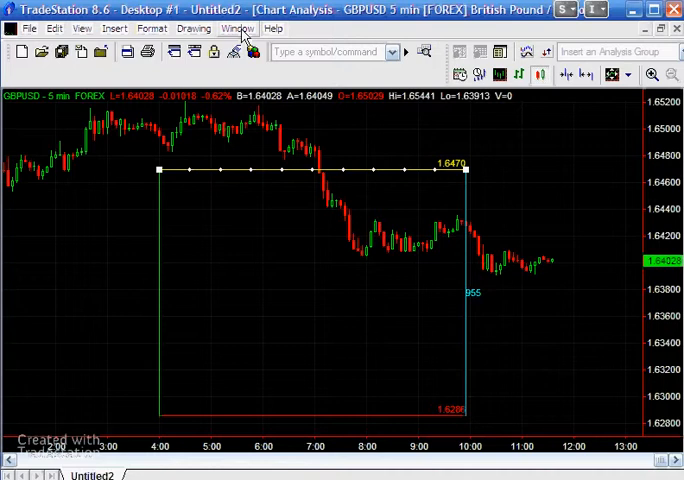
Change Text_SetStyle(TopValTxt) to 0, 0 in _LineTutorial1.2 and view the redrawn GBPUSD box.
left_click(238, 27)
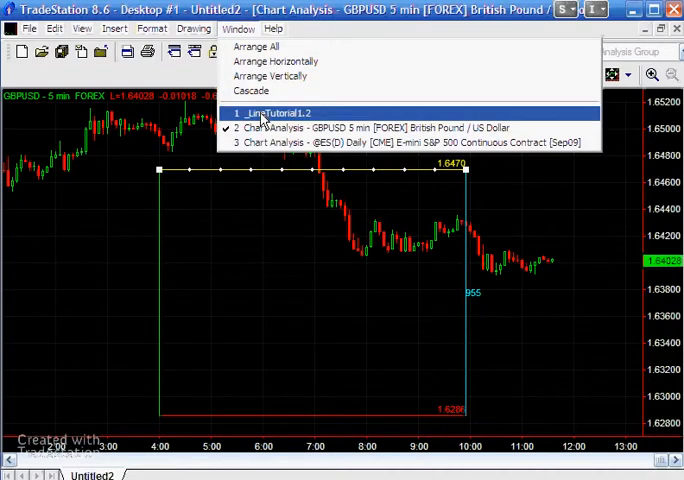
left_click(278, 112)
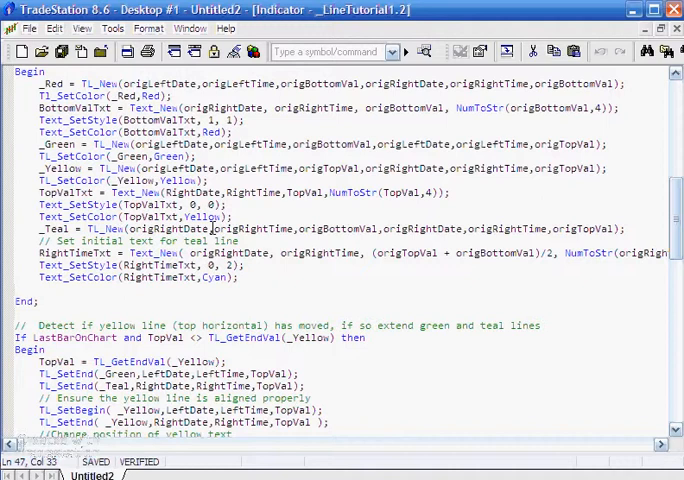
left_click(190, 28)
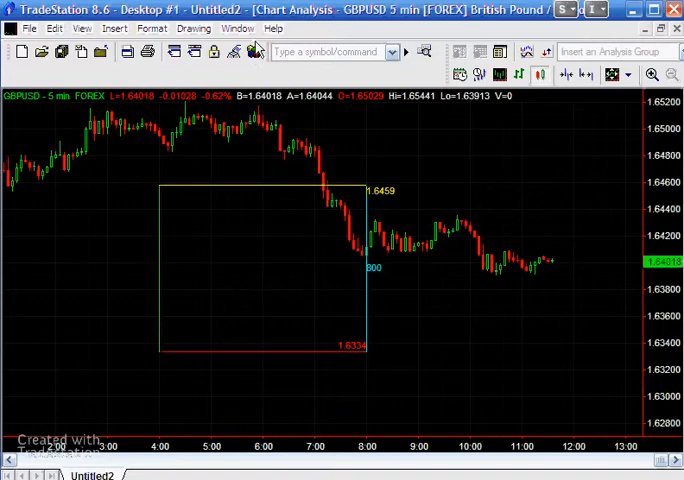
Set Text_SetStyle(TopValTxt) to 2, 2, verify, and return to the GBPUSD 5 min chart.
left_click(238, 28)
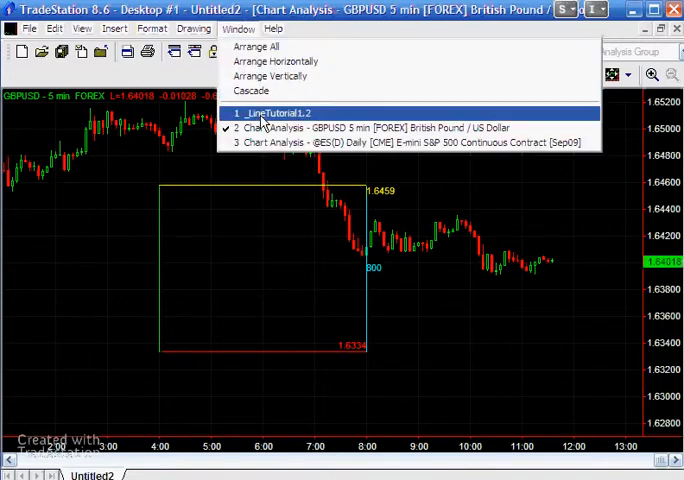
left_click(271, 112)
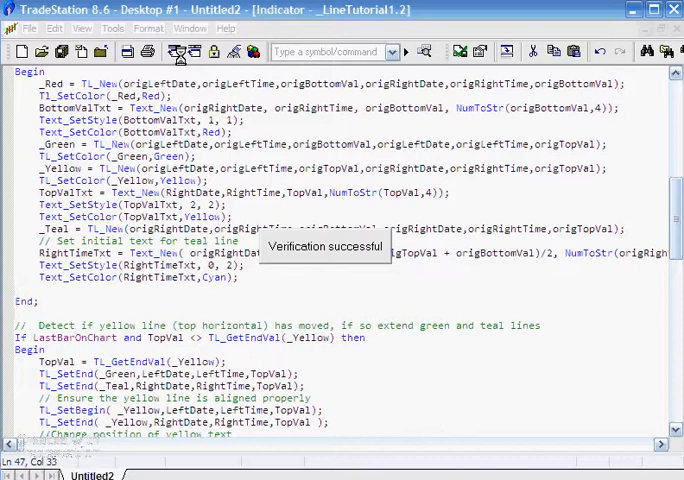
left_click(190, 28)
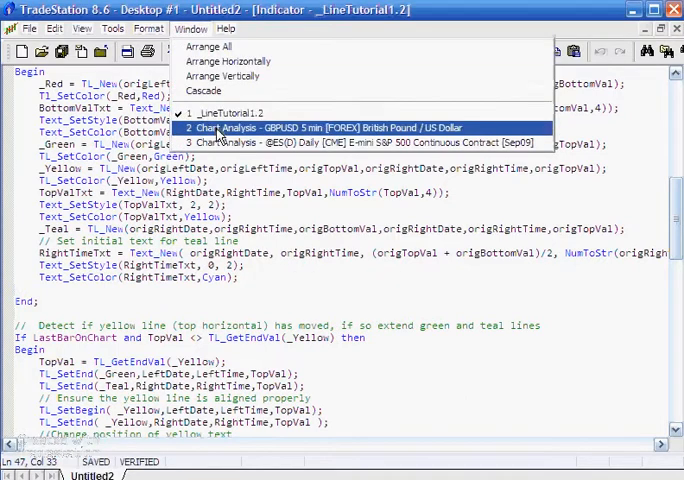
left_click(330, 127)
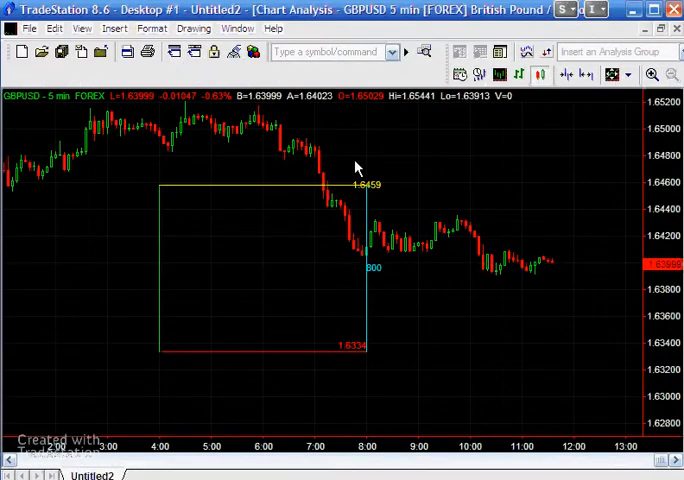
Revert Text_SetStyle(TopValTxt) to 1, 1 in the _LineTutorial1.2 indicator code.
left_click(238, 28)
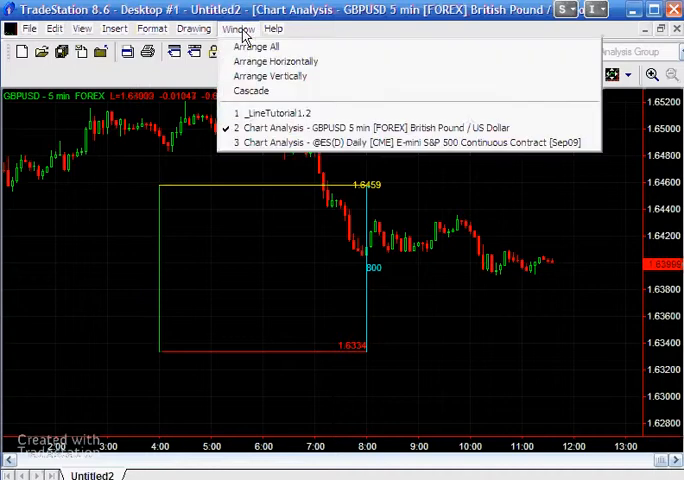
left_click(275, 112)
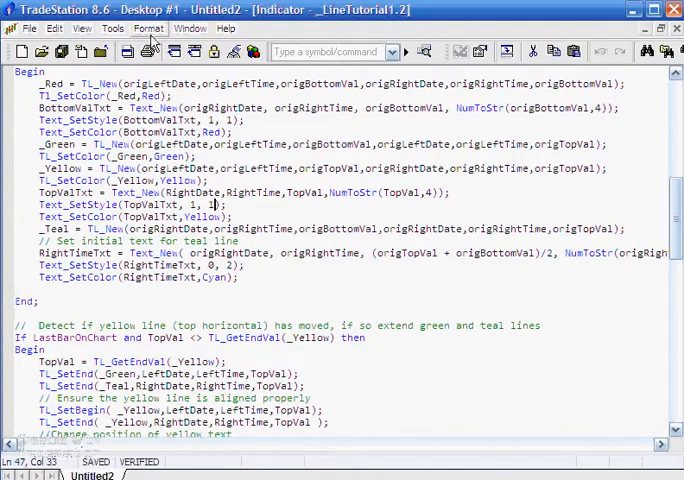
left_click(190, 28)
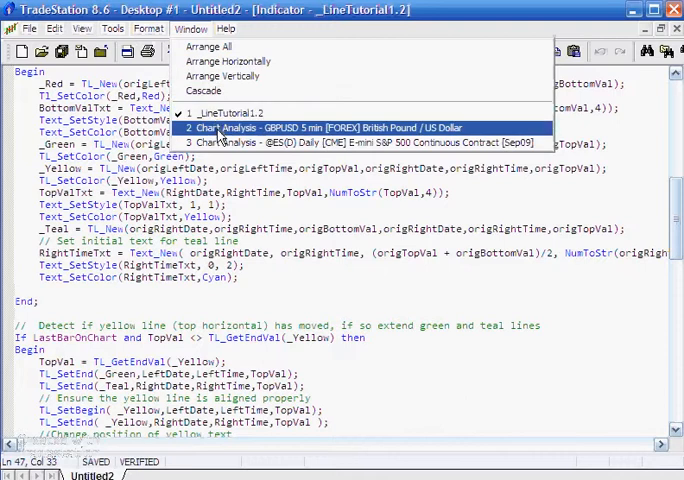